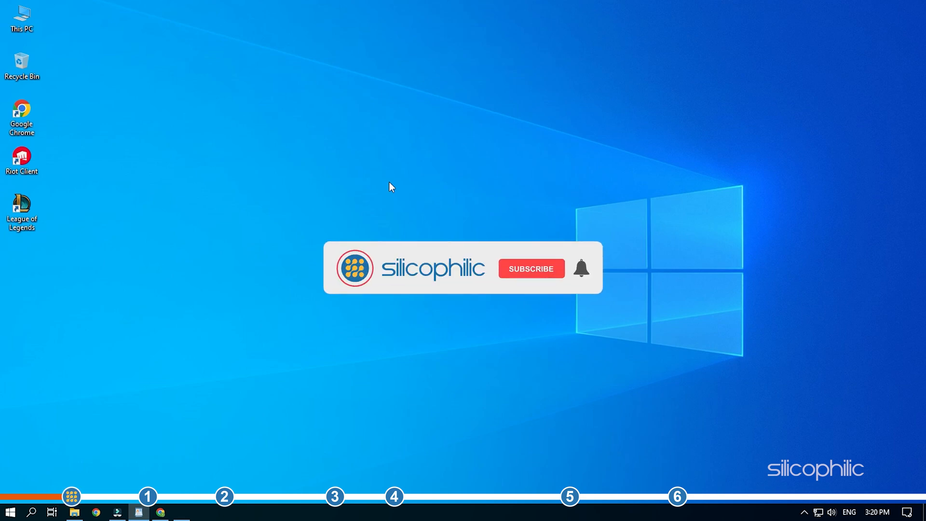
- Show the League of Legends service status for NA in English with its Current Messages
{"action": "left_click", "coordinate": [530, 268]}
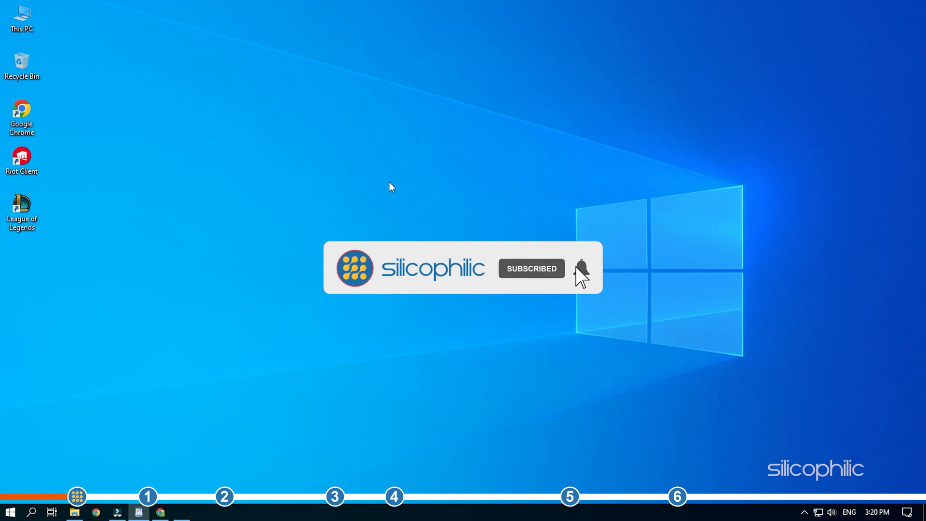
{"action": "left_click", "coordinate": [579, 268]}
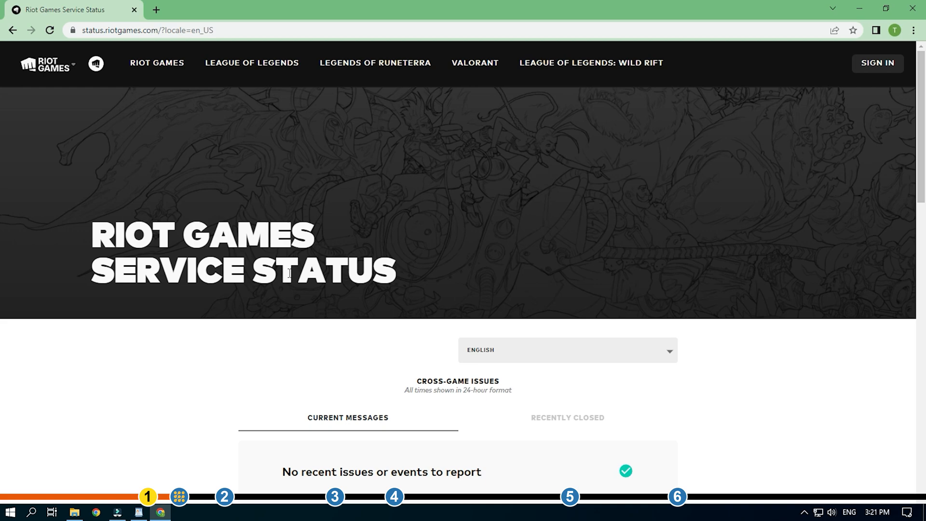
{"action": "scroll", "scroll_direction": "down", "scroll_amount": 3}
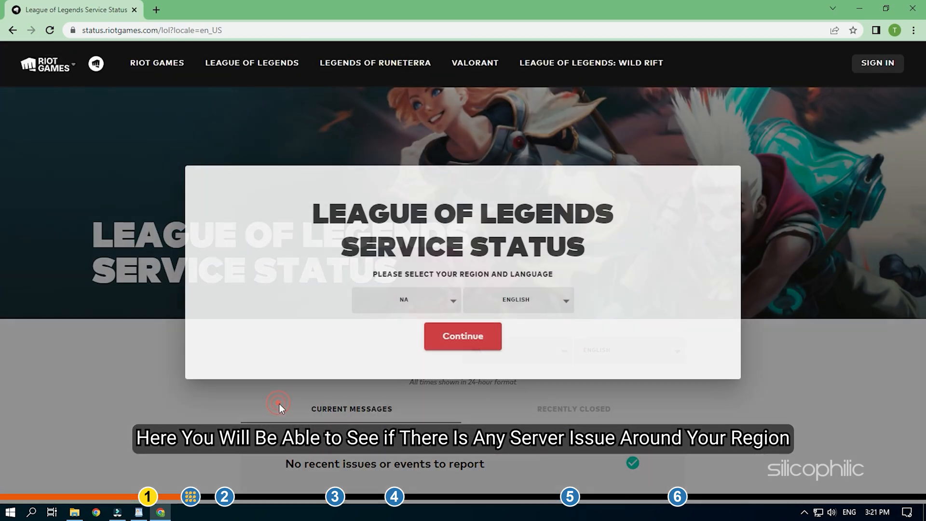
{"action": "left_click", "coordinate": [528, 302]}
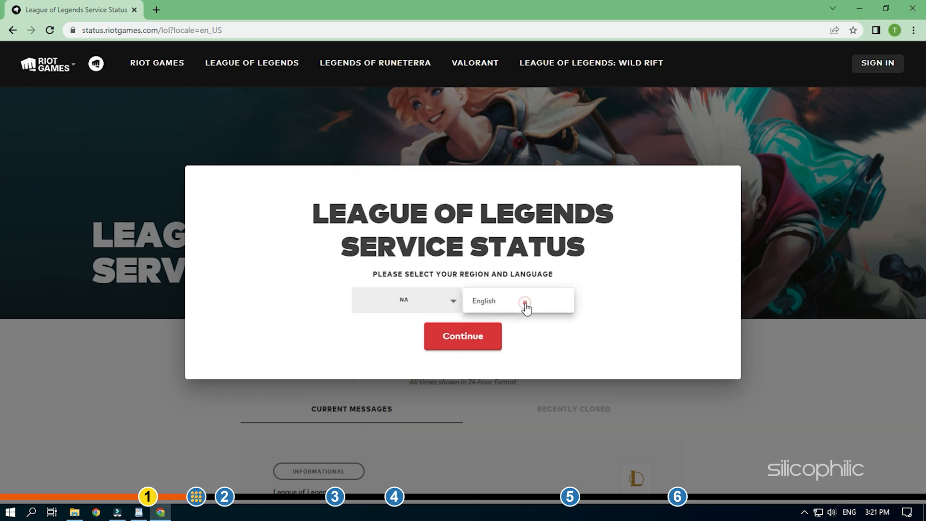
{"action": "left_click", "coordinate": [463, 336]}
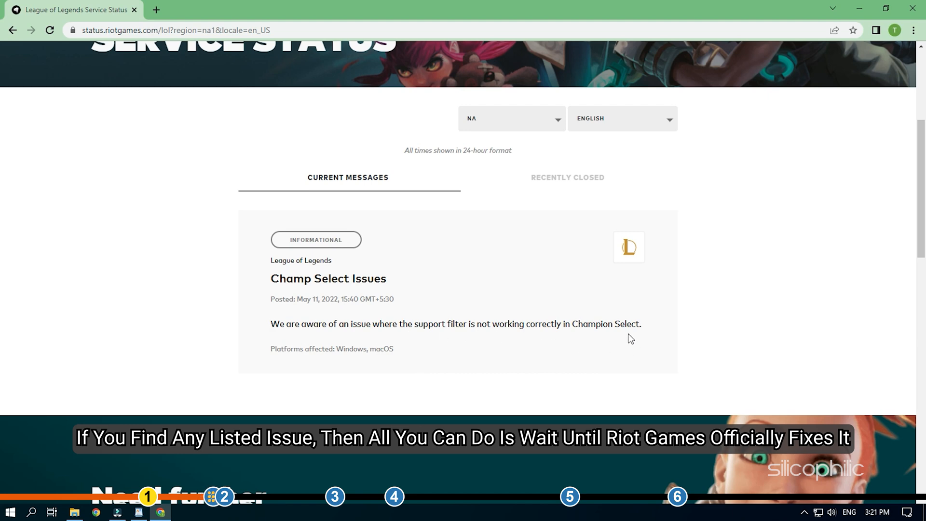
{"action": "mouse_move", "coordinate": [636, 344]}
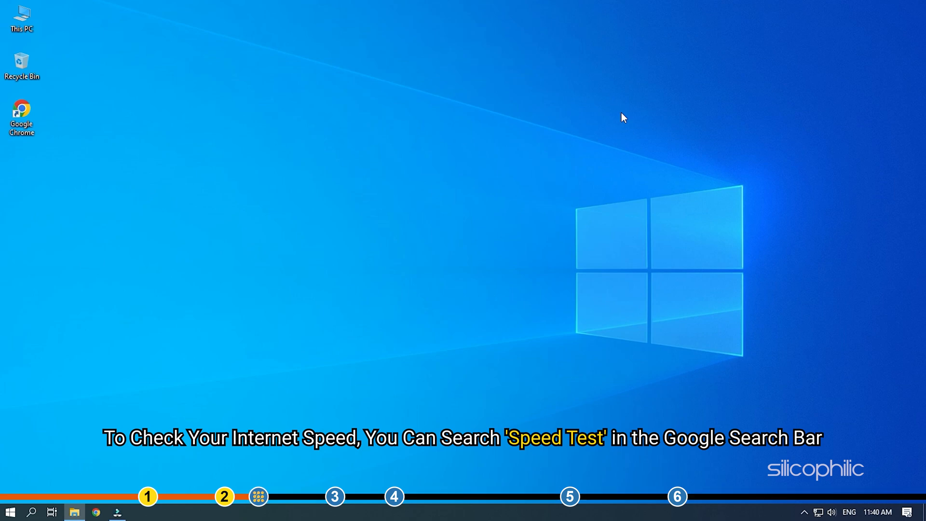
- Find Speedtest.net via a Google search for 'speed test' and start the test with GO
{"action": "type", "text": "speed test"}
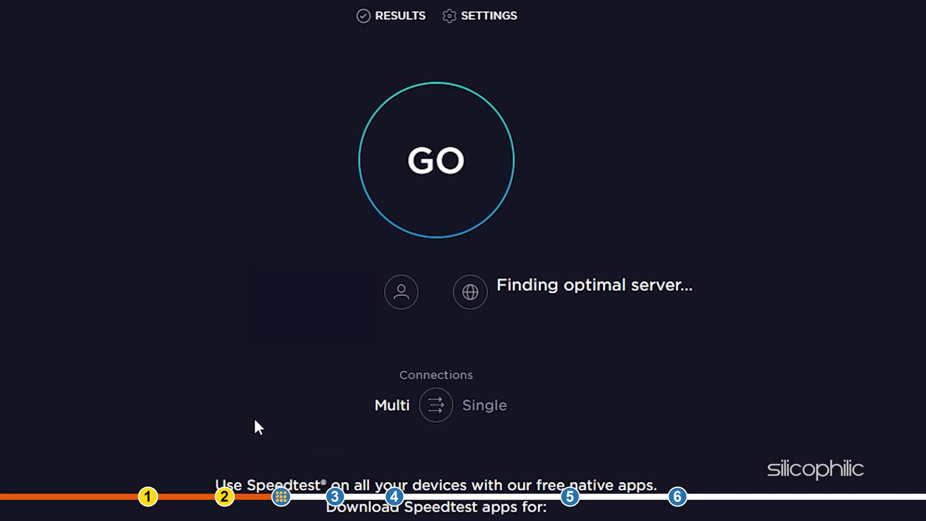
{"action": "left_click", "coordinate": [433, 160]}
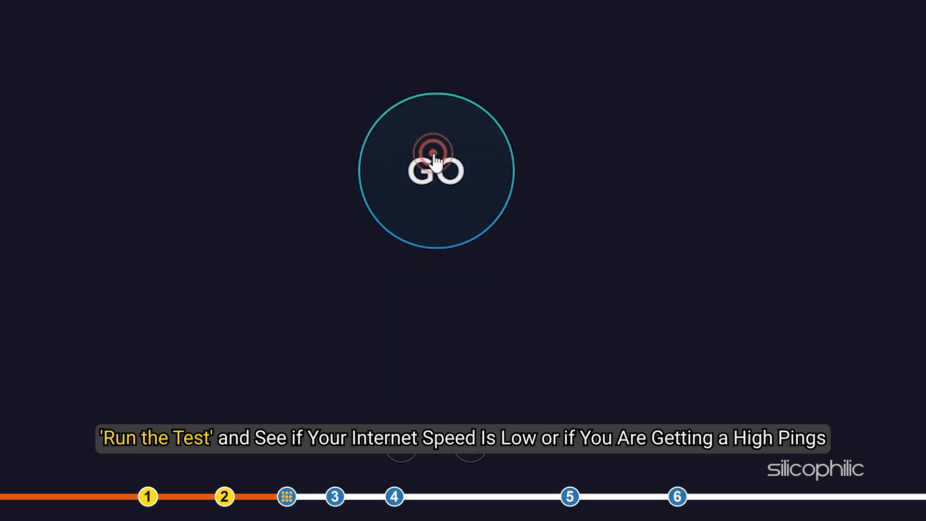
{"action": "left_click", "coordinate": [433, 166]}
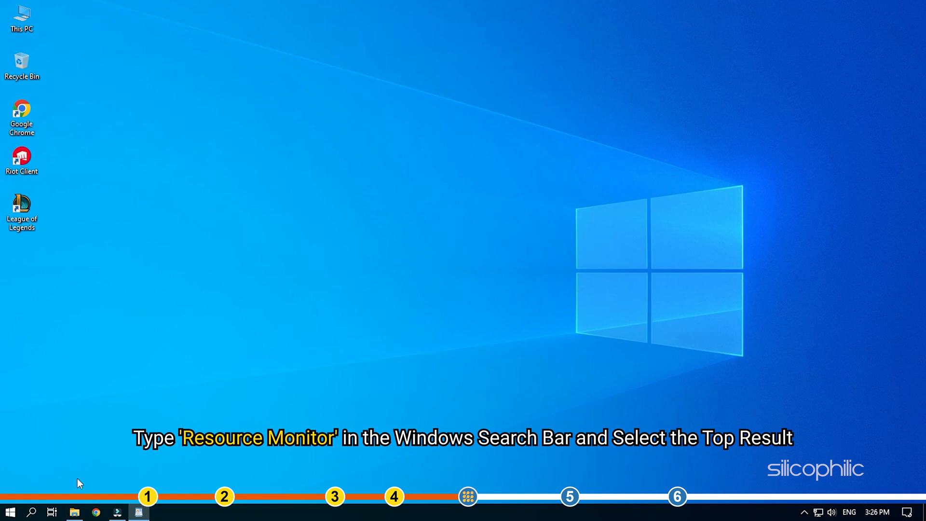
- Launch Resource Monitor from search, view Network activity and end the SearchApp.exe process
{"action": "left_click", "coordinate": [32, 512]}
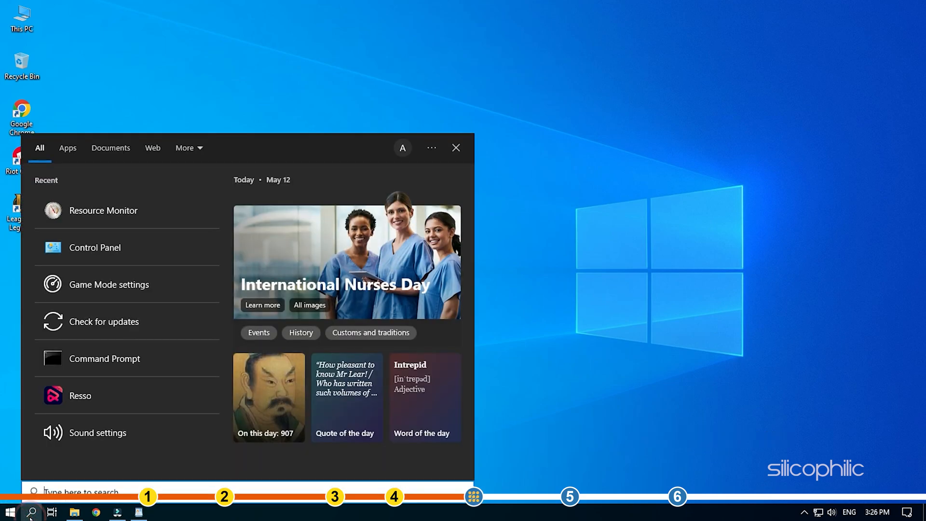
{"action": "type", "text": "resso"}
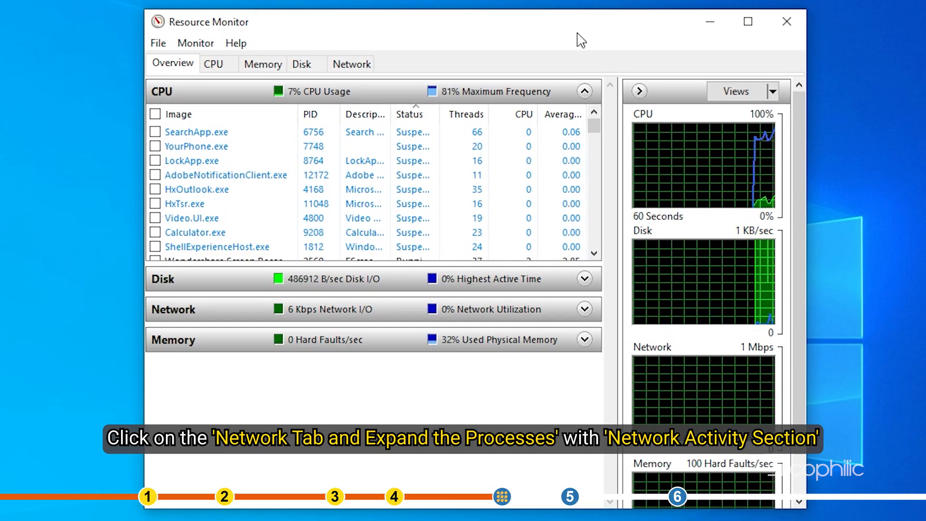
{"action": "left_click", "coordinate": [351, 64]}
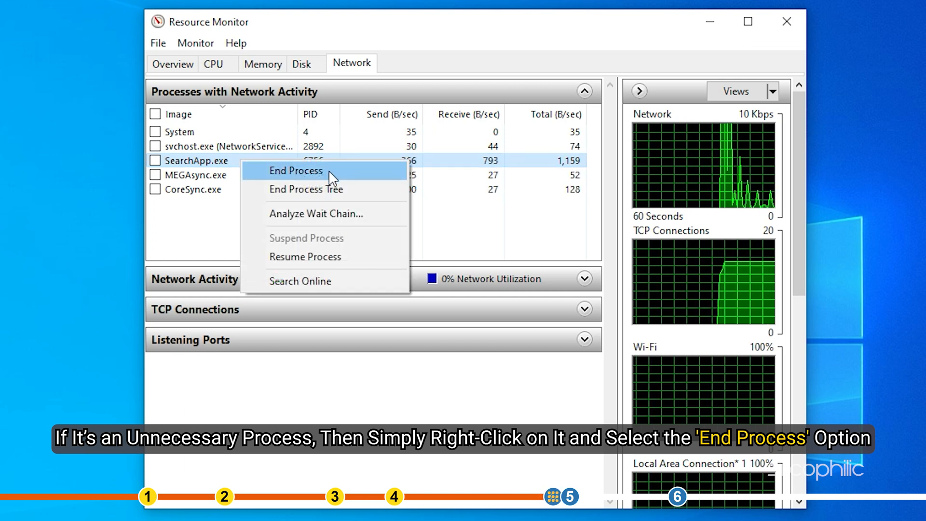
{"action": "left_click", "coordinate": [295, 171]}
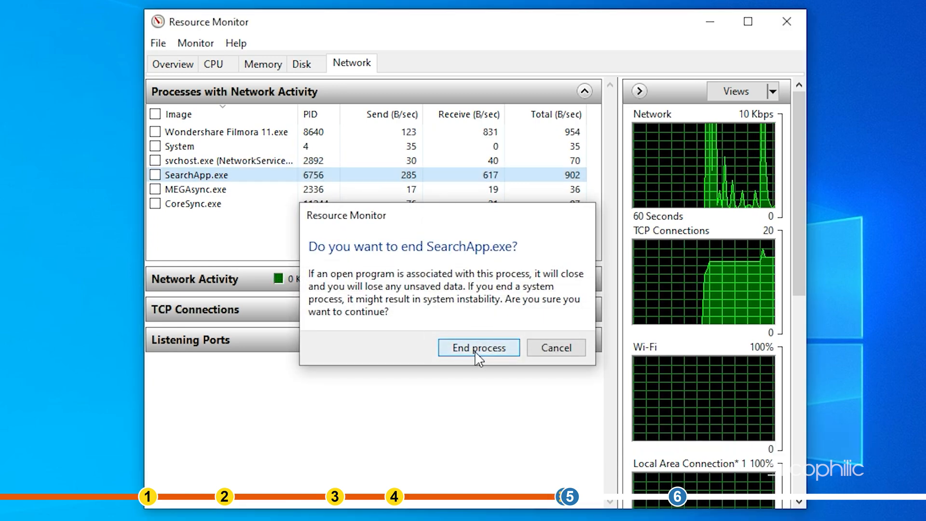
{"action": "left_click", "coordinate": [478, 348]}
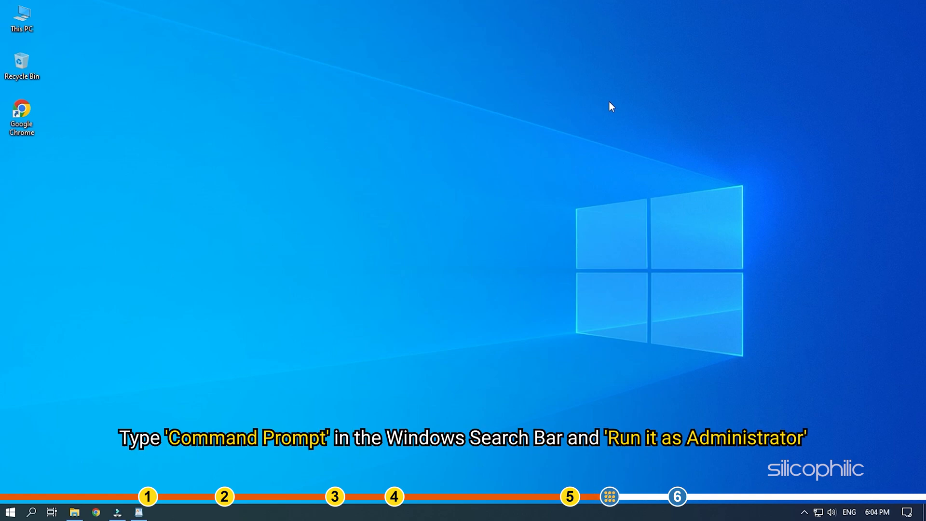
{"action": "mouse_move", "coordinate": [70, 424]}
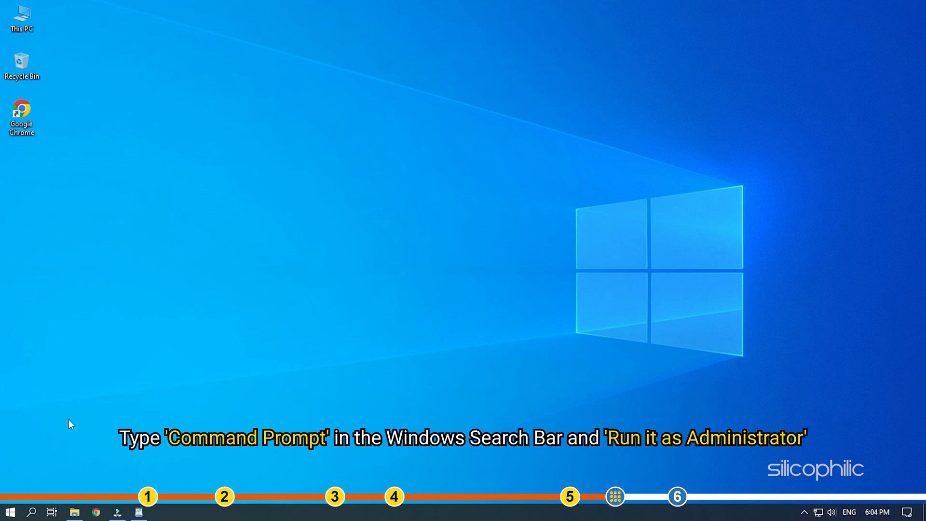
- Launch an elevated Command Prompt from Windows search
{"action": "left_click", "coordinate": [34, 511]}
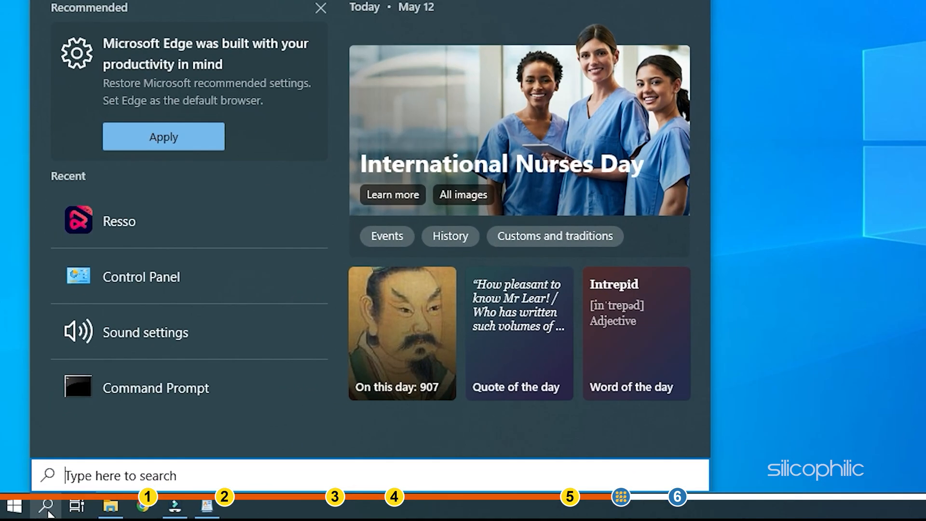
{"action": "type", "text": "cmd"}
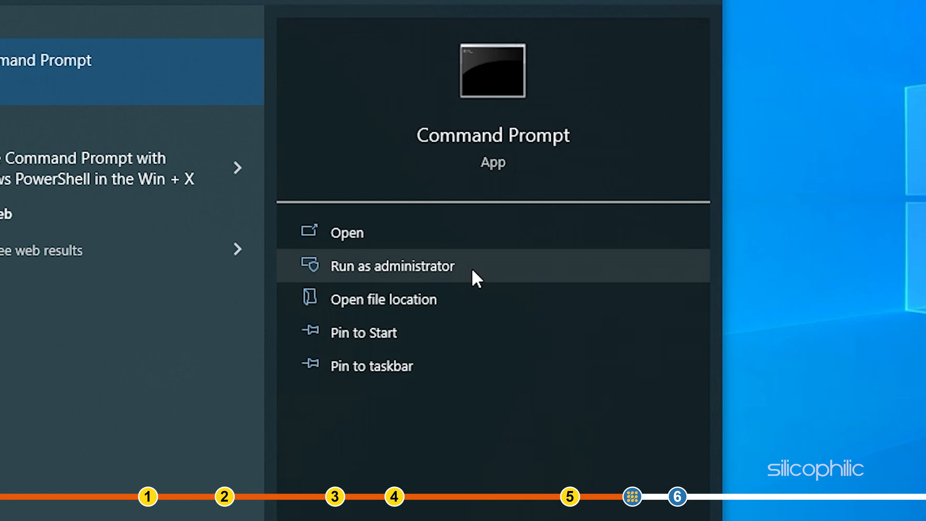
{"action": "left_click", "coordinate": [392, 267]}
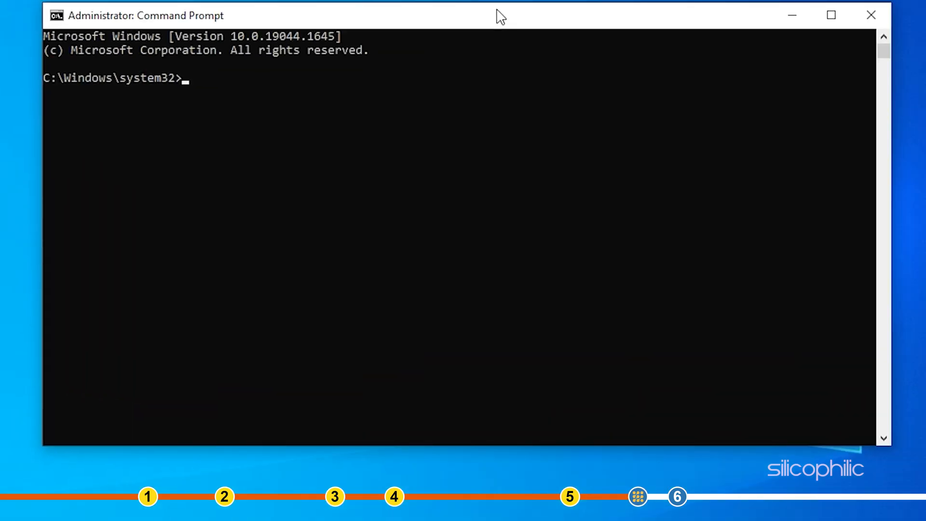
- Run ipconfig /flushdns to clear the DNS cache, then exit the prompt
{"action": "type", "text": "ipconfig /flu"}
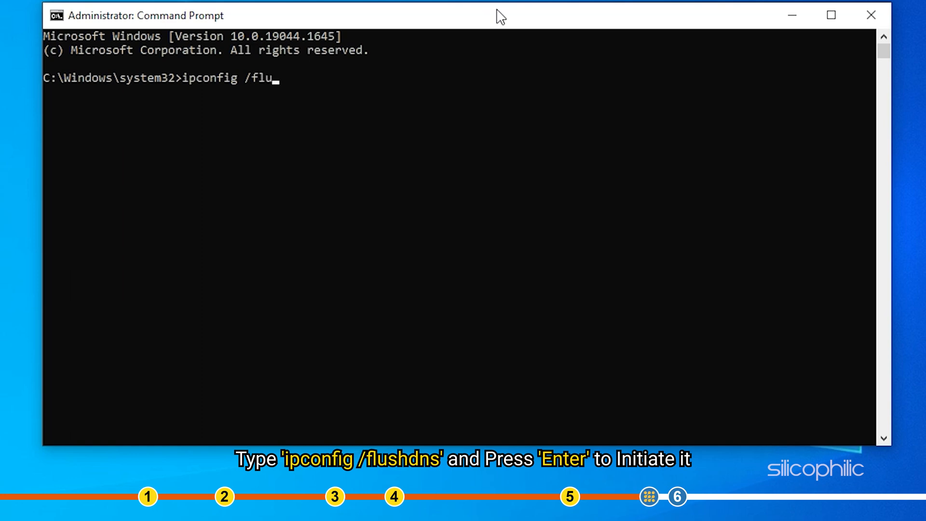
{"action": "type", "text": "shdns"}
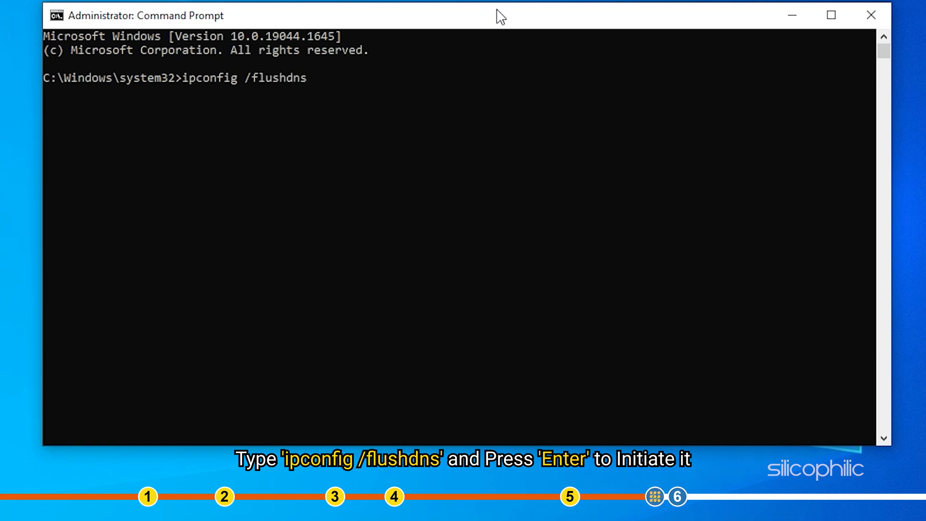
{"action": "key", "text": "Enter"}
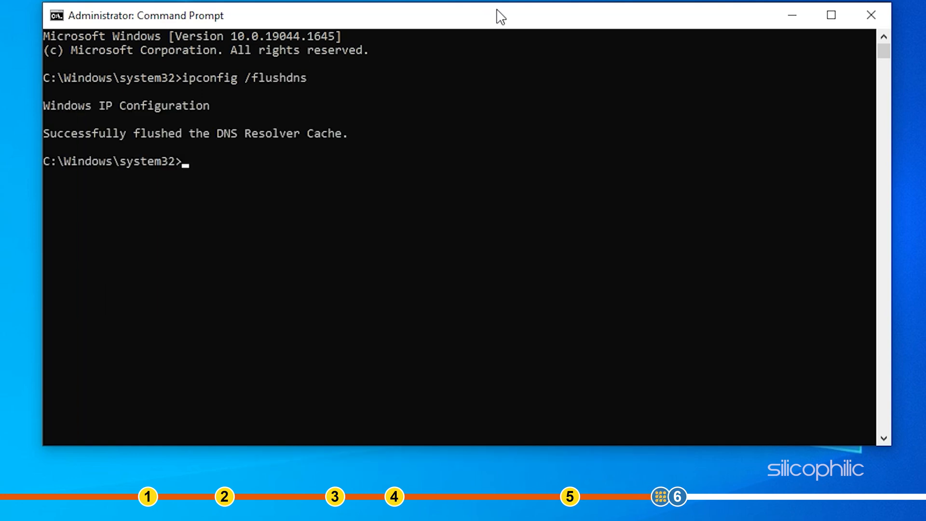
{"action": "type", "text": "exit"}
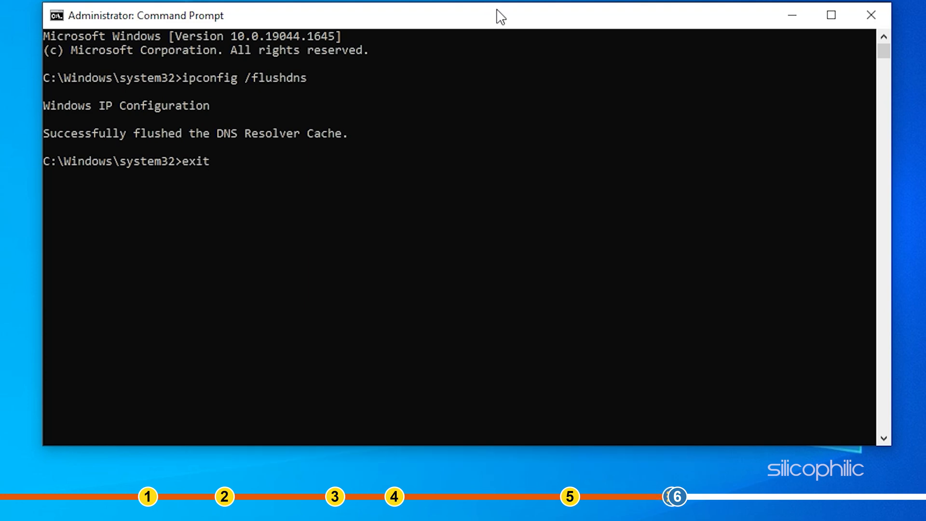
{"action": "key", "text": "Enter"}
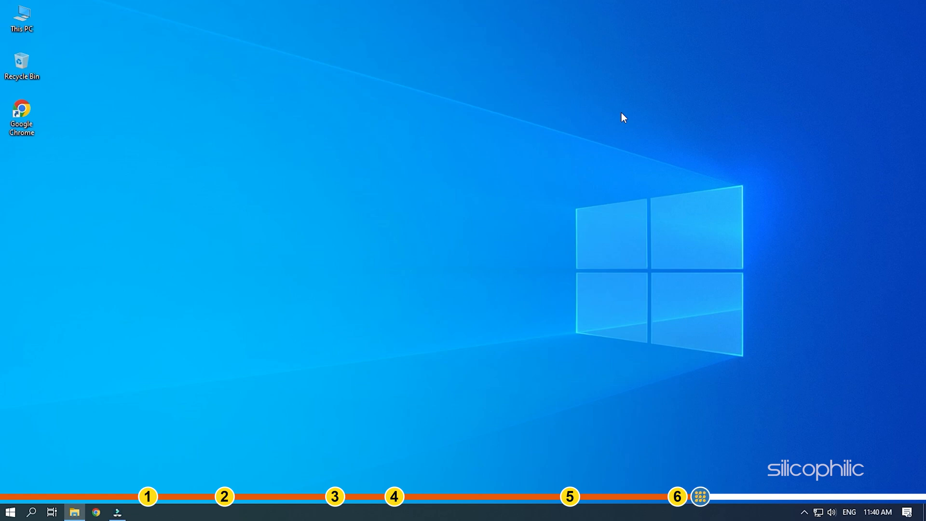
- Run ncpa.cpl to reach Network Connections and bring up the Ethernet adapter's Properties
{"action": "key", "text": "win+r"}
{"action": "type", "text": "ncpa.cpl"}
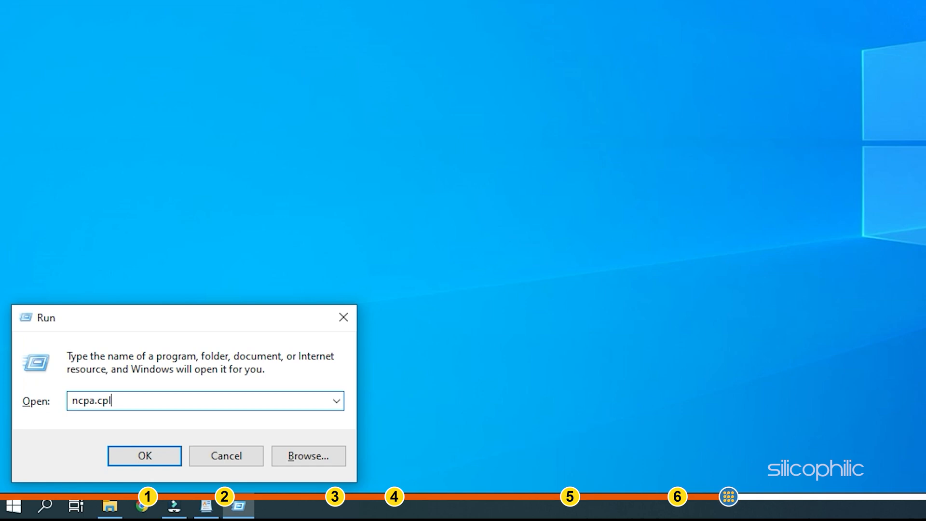
{"action": "left_click", "coordinate": [144, 455]}
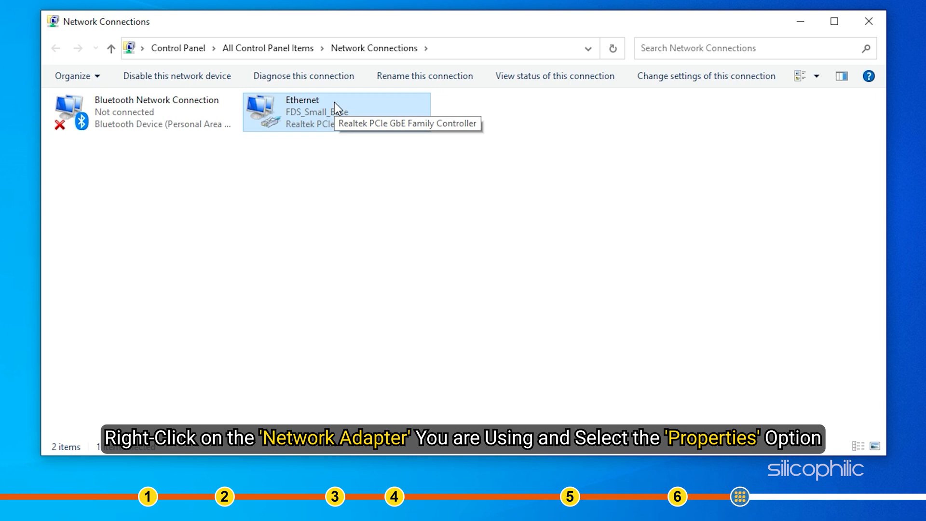
{"action": "right_click", "coordinate": [335, 106]}
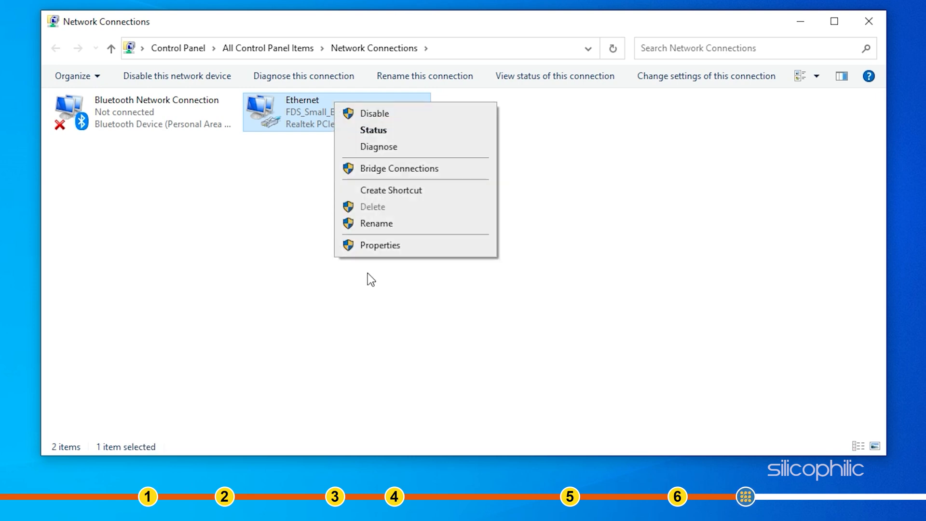
{"action": "left_click", "coordinate": [380, 245]}
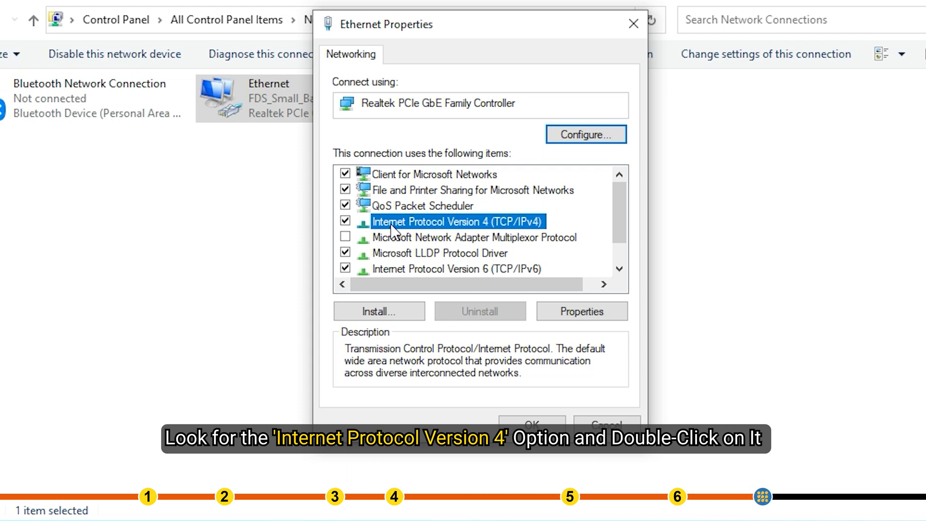
- Set the Ethernet IPv4 DNS servers manually to 8.8.8.8 and 8.8.4.4 and confirm the properties
{"action": "double_click", "coordinate": [461, 221]}
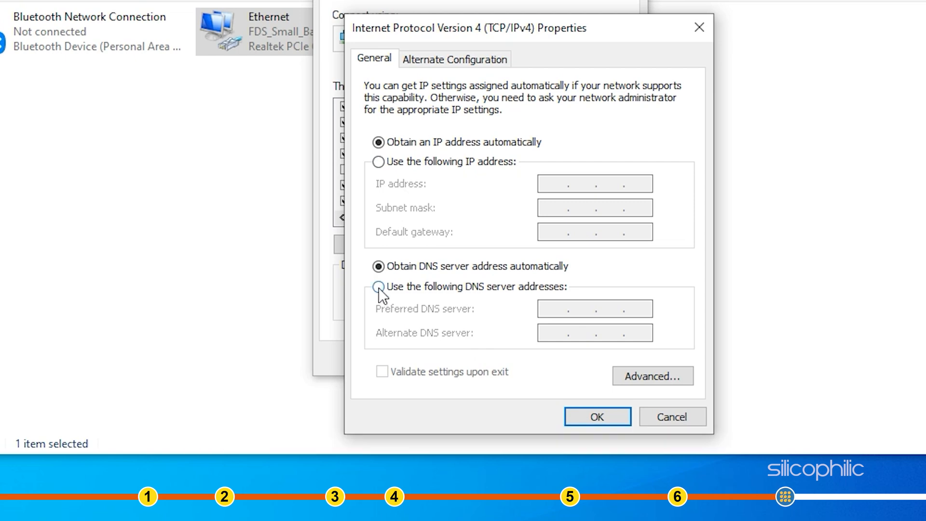
{"action": "left_click", "coordinate": [378, 287]}
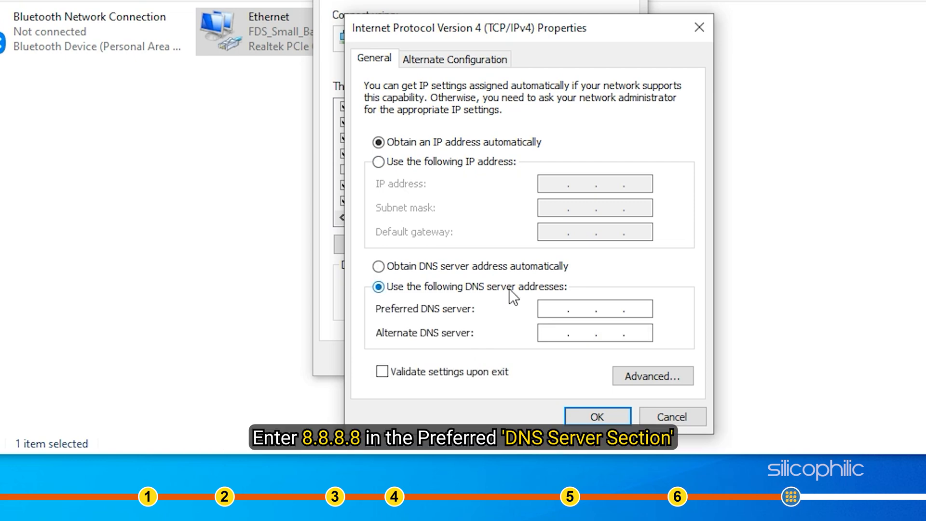
{"action": "type", "text": "88"}
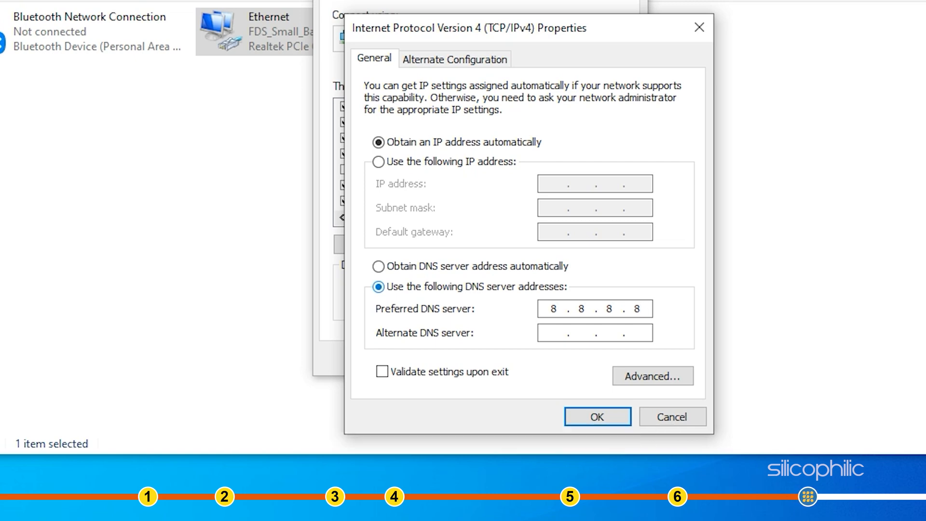
{"action": "type", "text": "8.8.4."}
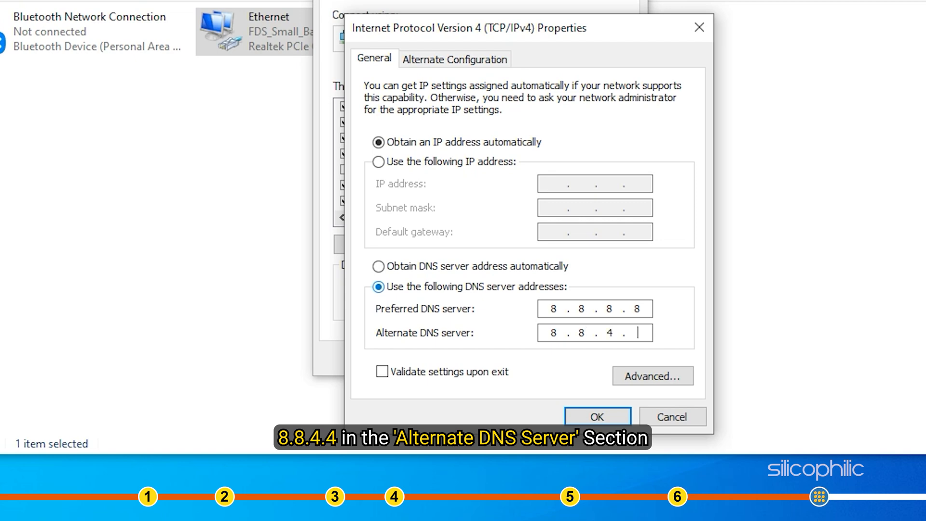
{"action": "type", "text": "4"}
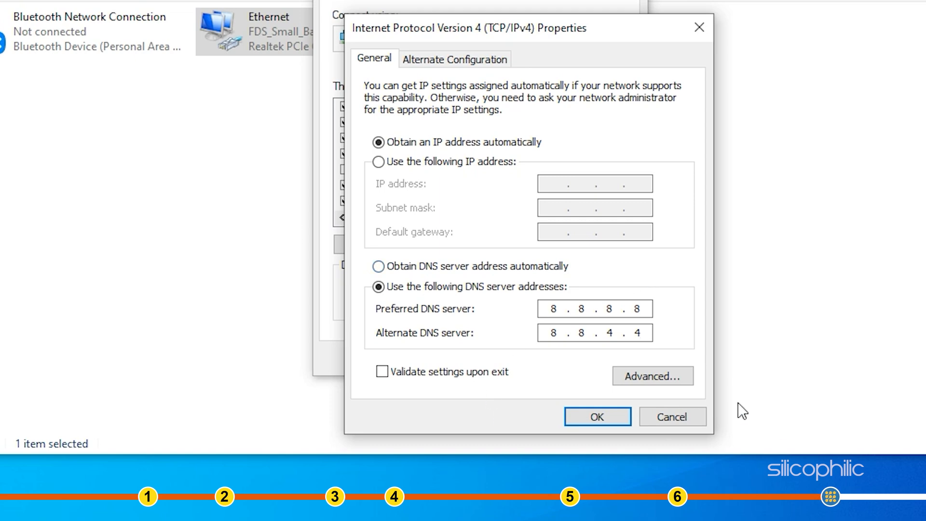
{"action": "left_click", "coordinate": [596, 417]}
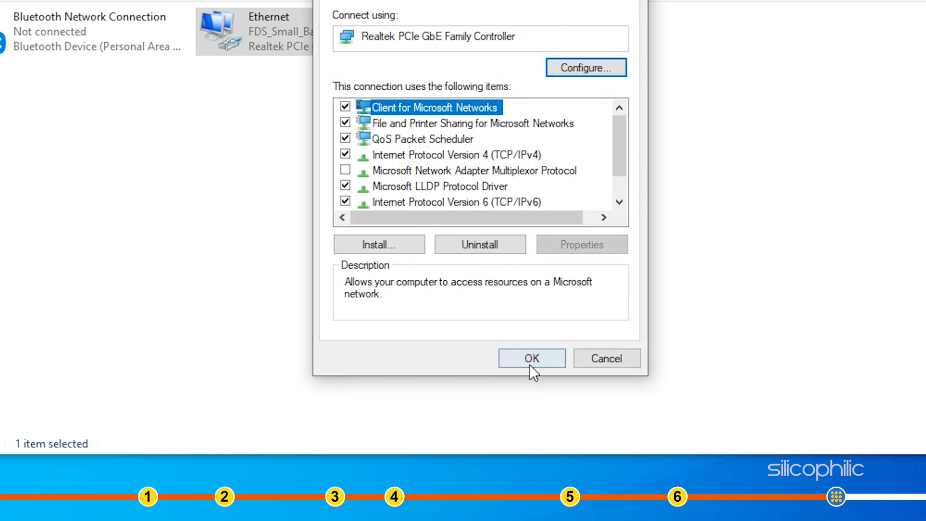
{"action": "left_click", "coordinate": [531, 358]}
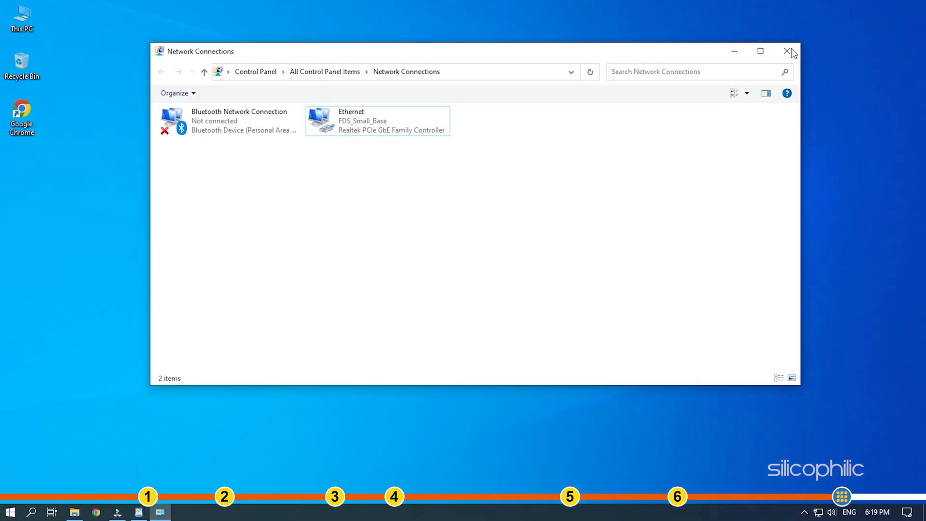
- Close the Network Connections window to return to the desktop
{"action": "left_click", "coordinate": [785, 50]}
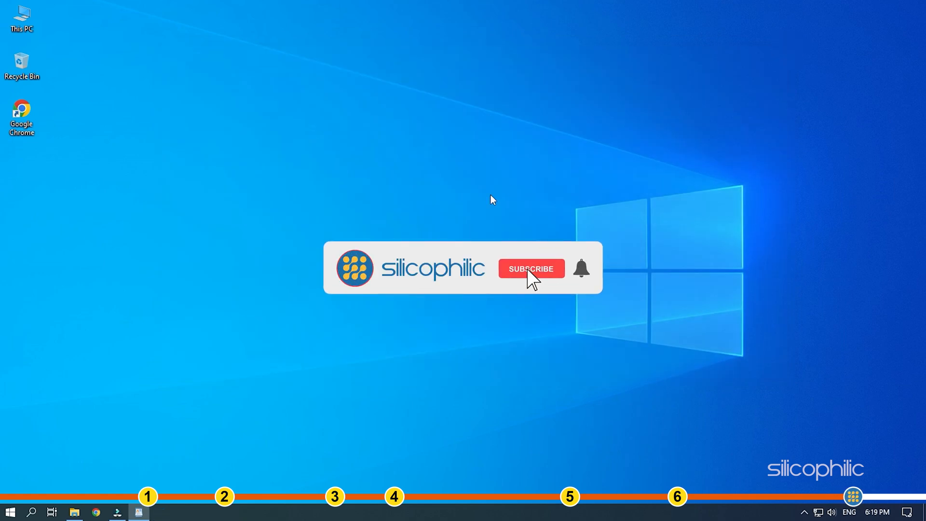
{"action": "left_click", "coordinate": [530, 268]}
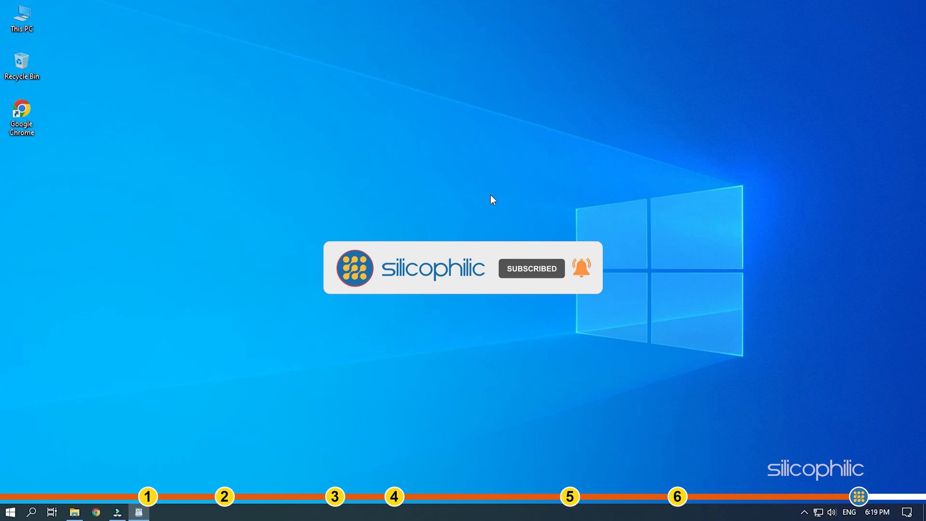